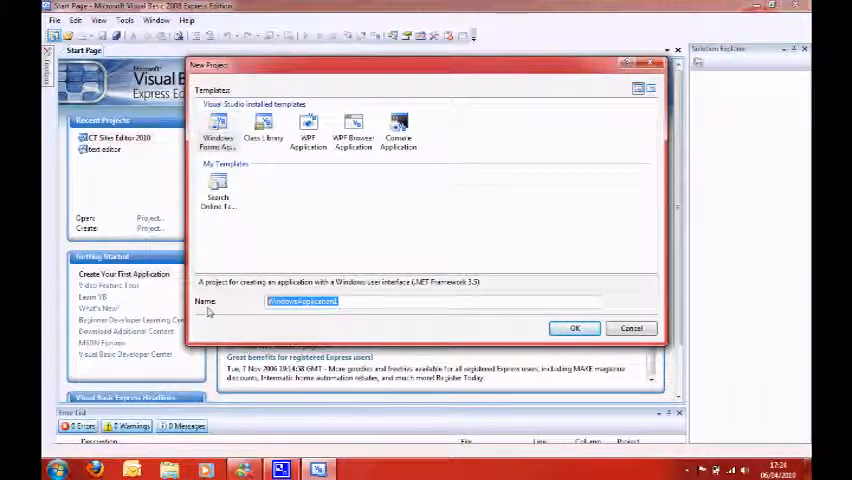
# Step: Name the new Windows Forms Application project Calculator and confirm its creation
pyautogui.write('Calcu')
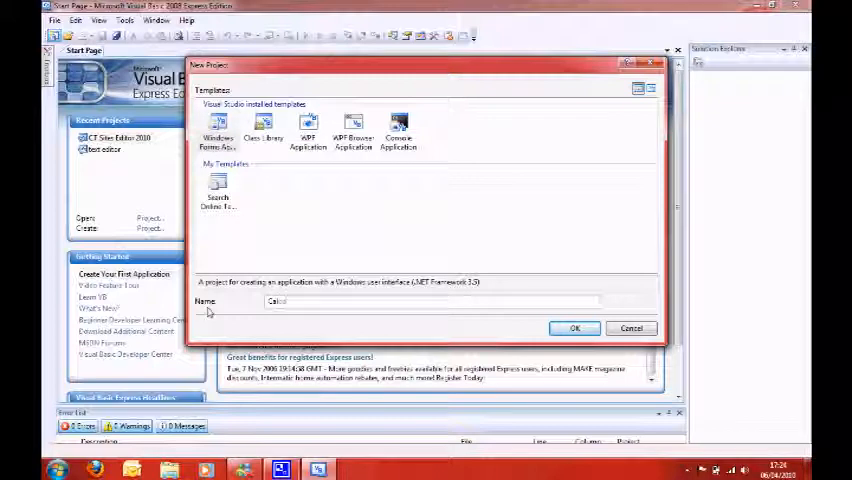
pyautogui.write('Calc')
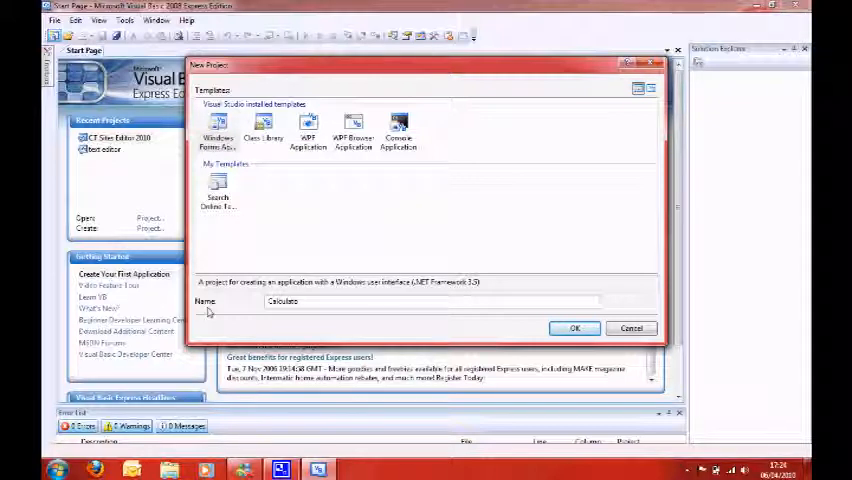
pyautogui.click(574, 328)
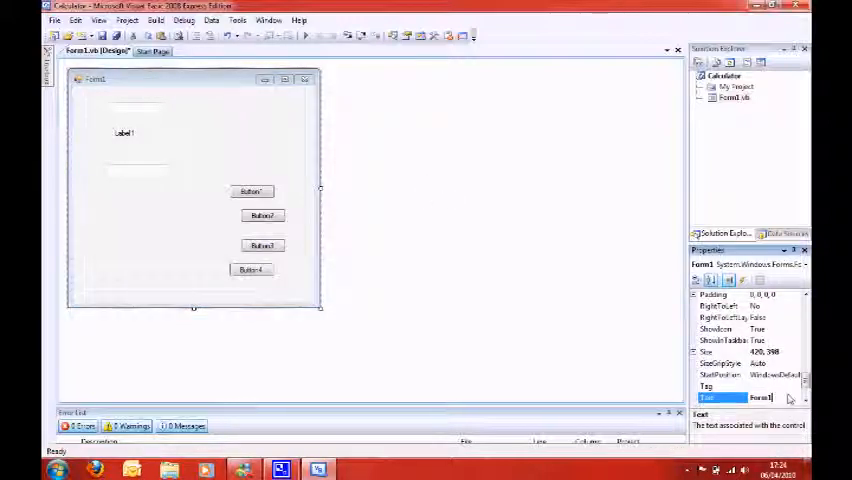
# Step: Set the form's Text property to Calculator and select the first button
pyautogui.write('Calculator')
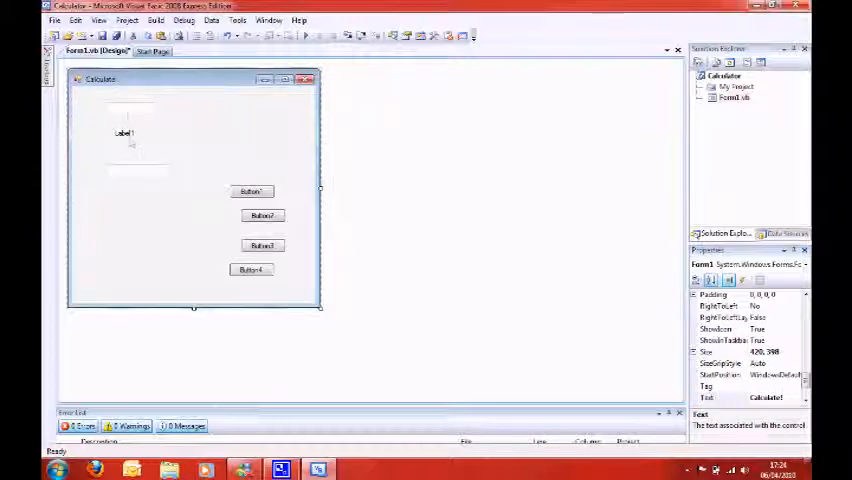
pyautogui.click(136, 136)
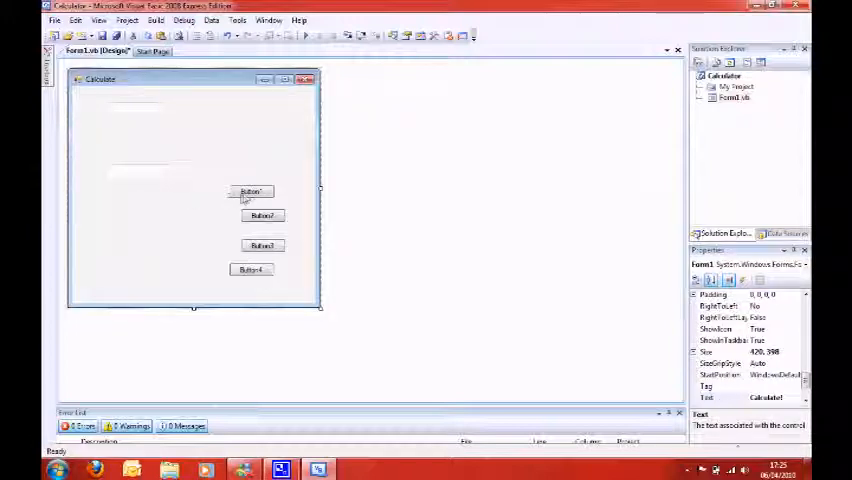
# Step: Move the first button beside the input boxes and relabel the third and fourth buttons x and /
pyautogui.moveTo(250, 192); pyautogui.dragTo(262, 108)
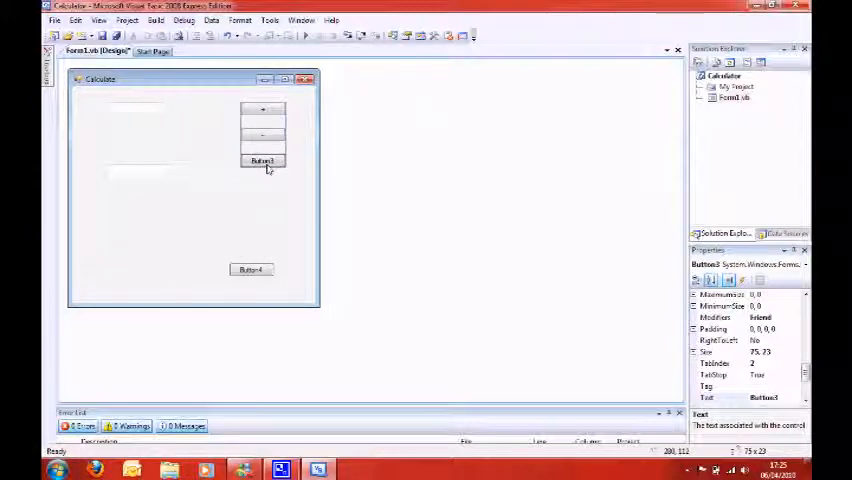
pyautogui.click(262, 160)
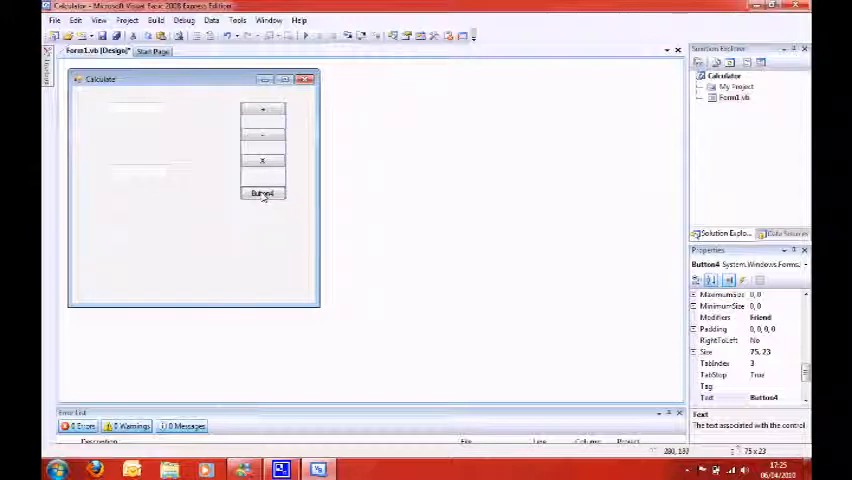
pyautogui.click(262, 192)
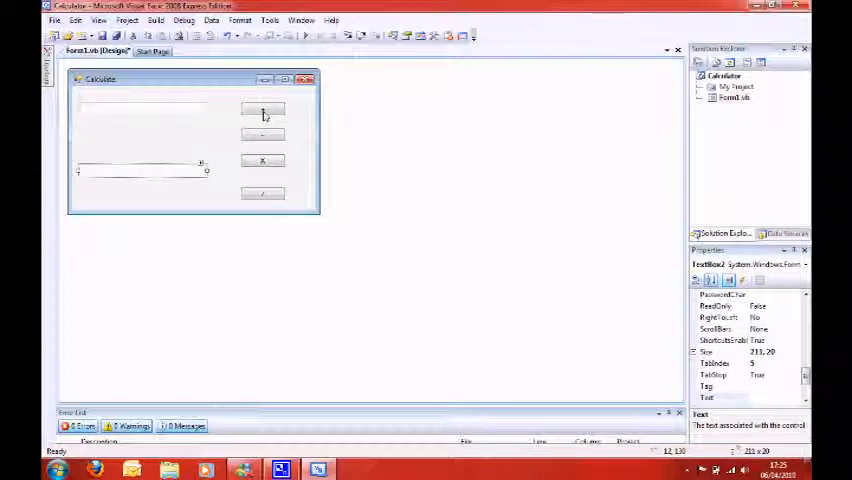
# Step: In Button1_Click declare num1 and num2 As Integer and fill them with CInt of TextBox1.Text and TextBox2.Text
pyautogui.doubleClick(262, 110)
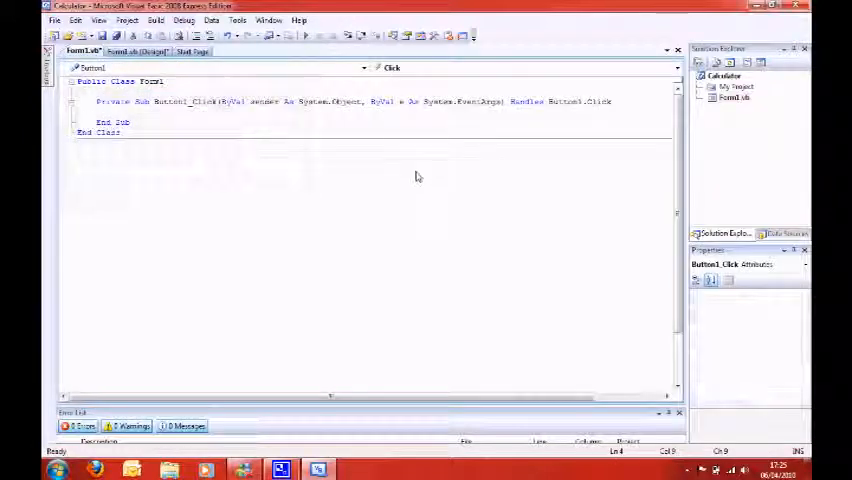
pyautogui.moveTo(376, 136)
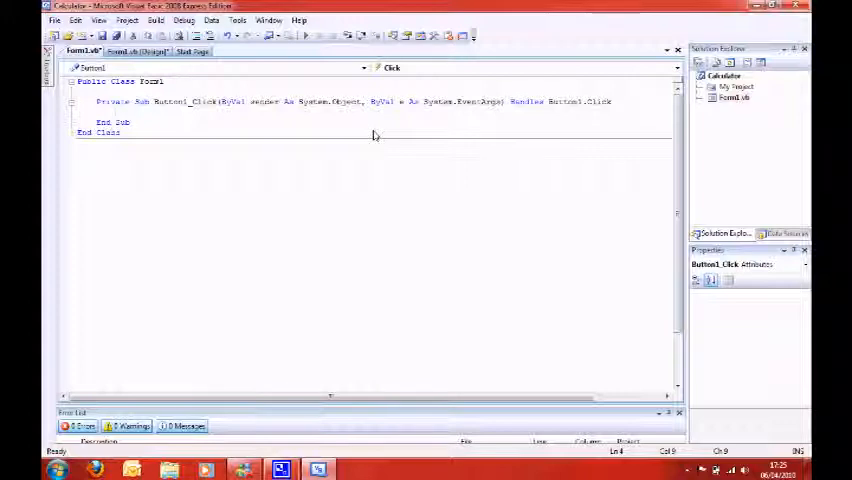
pyautogui.write('Dim num')
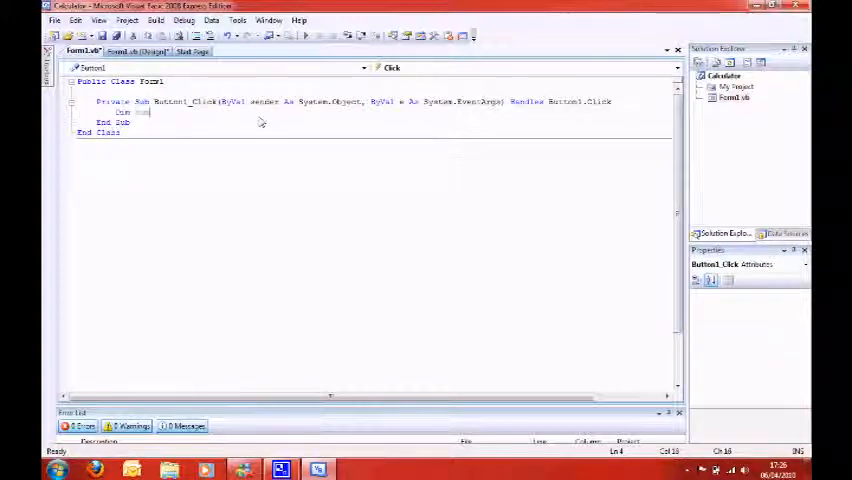
pyautogui.write('Integer')
pyautogui.write('num1')
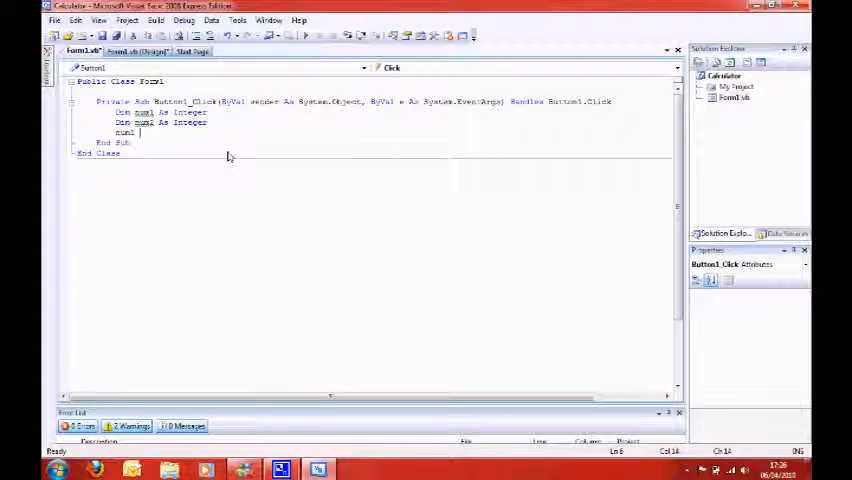
pyautogui.write('.')
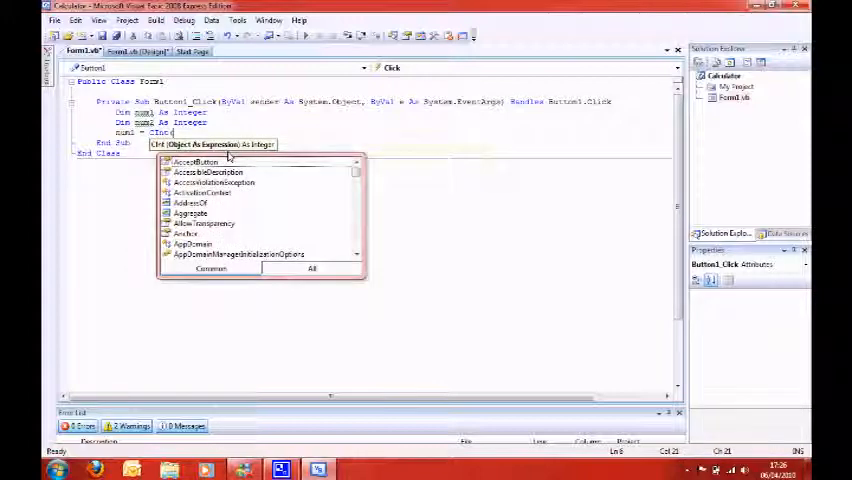
pyautogui.write('textbox')
pyautogui.write('num2 = CInt(Text')
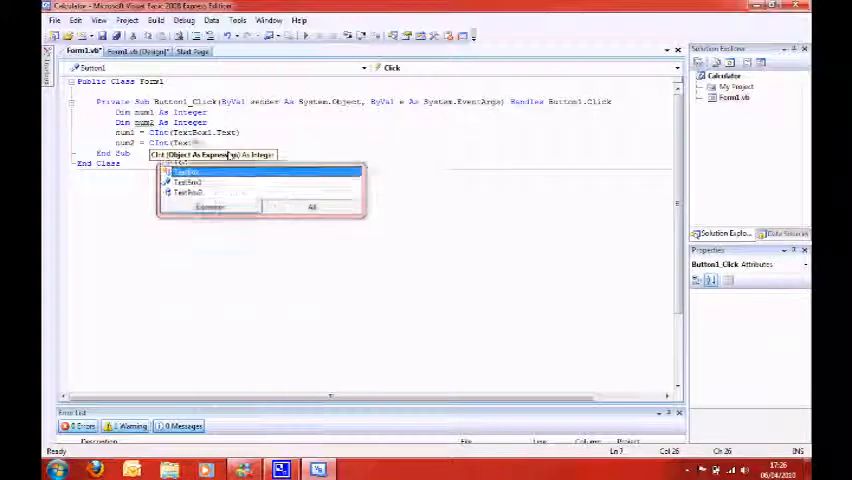
pyautogui.write('.text)')
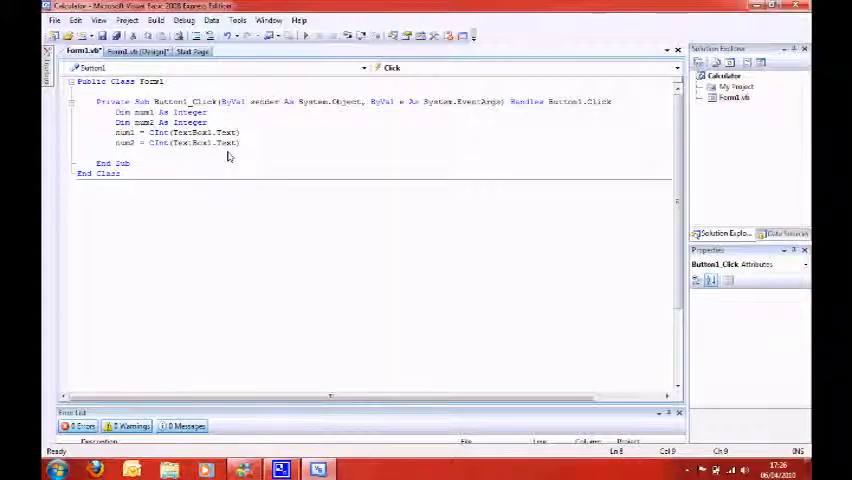
# Step: Declare ans As Integer, set ans = num1 + num2 and Label1.Text = ans
pyautogui.write('Dim ans As')
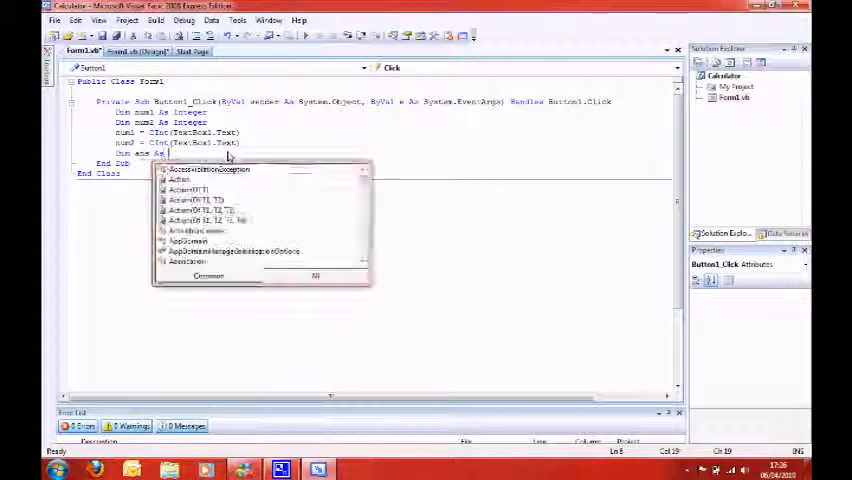
pyautogui.write('Integer')
pyautogui.write('ans = (')
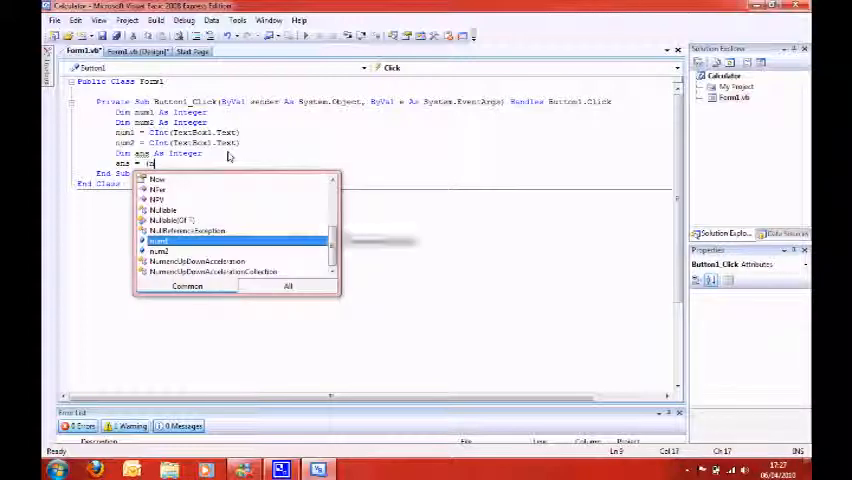
pyautogui.write('num1')
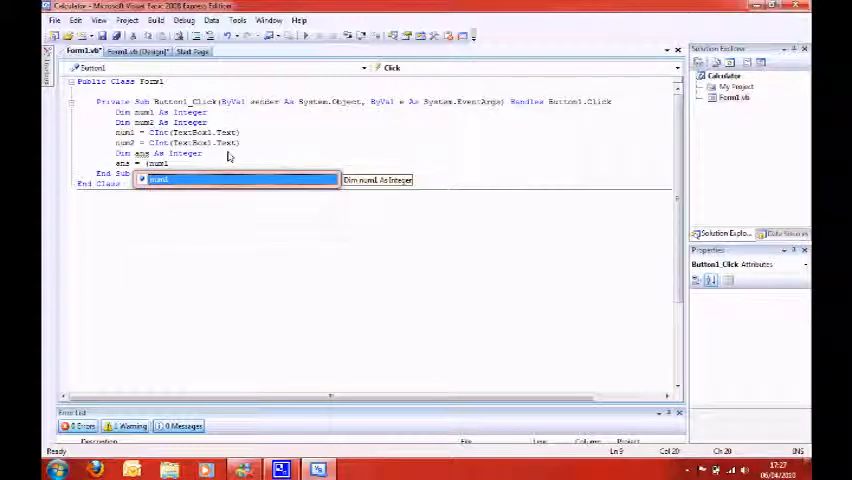
pyautogui.write('+ num2)')
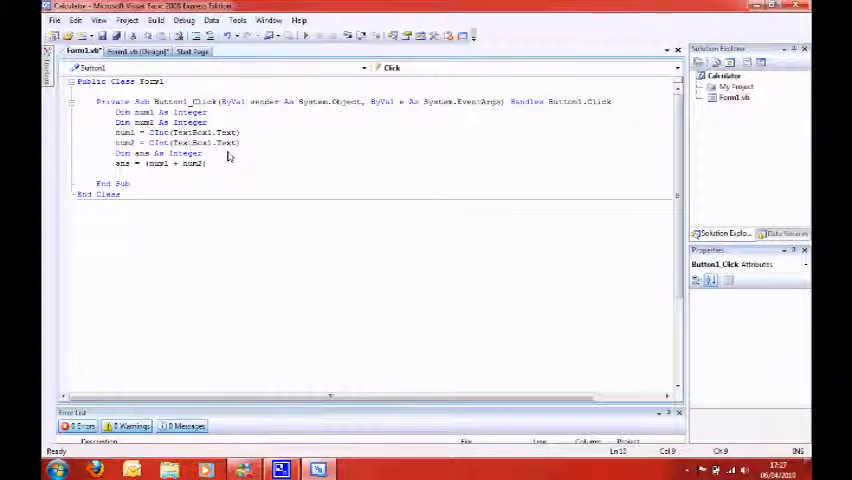
pyautogui.write('lab')
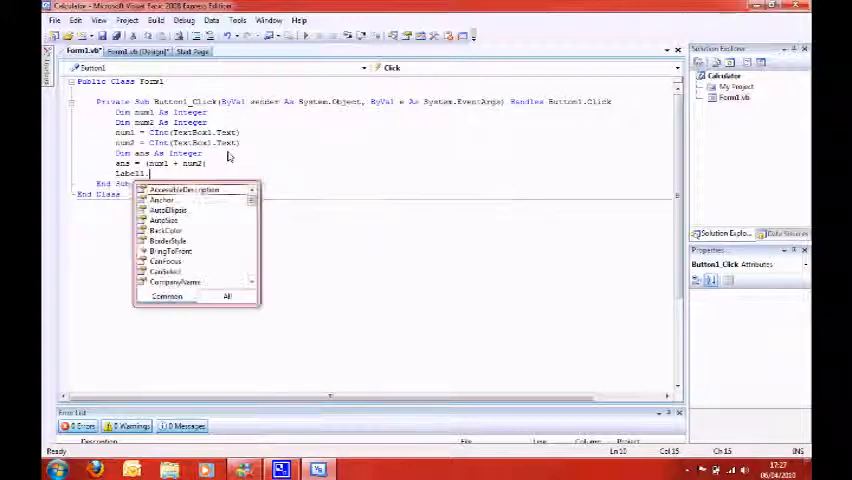
pyautogui.write('text')
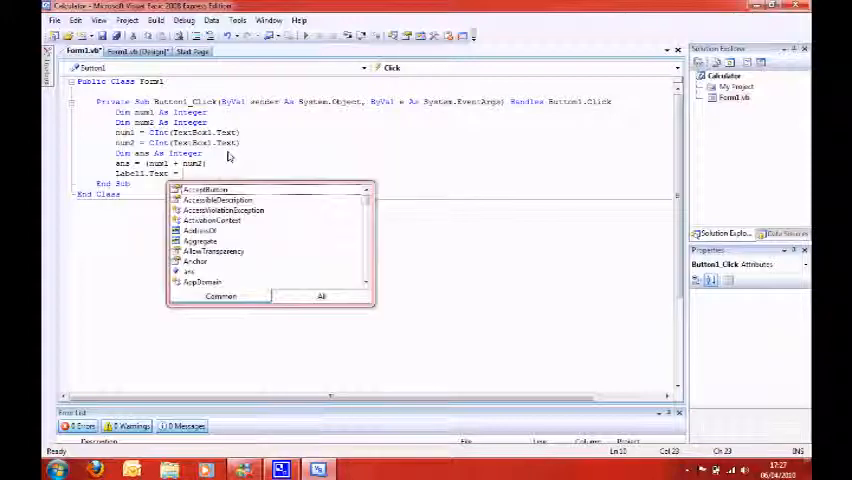
pyautogui.write('ans')
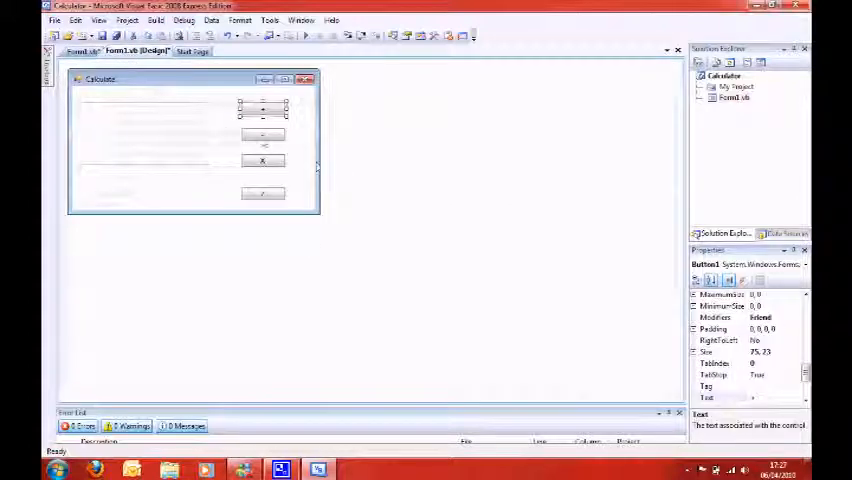
# Step: Start Button2_Click and copy the Dim and CInt lines from Button1_Click into it
pyautogui.click(262, 136)
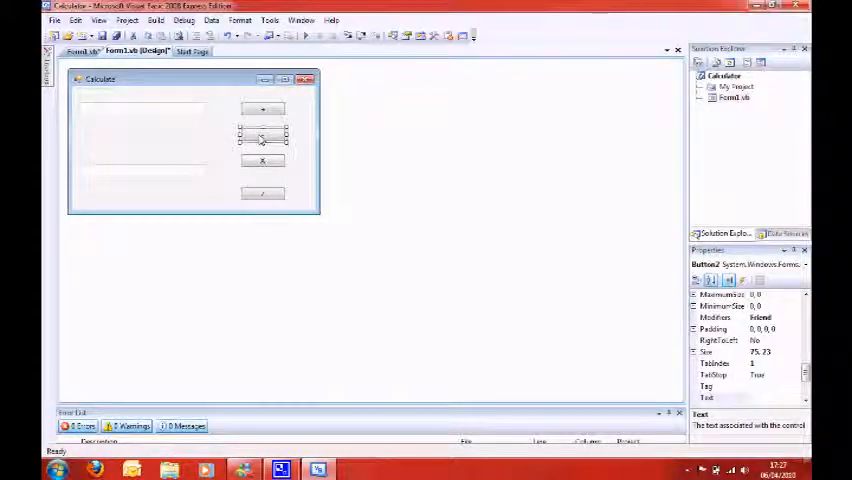
pyautogui.doubleClick(262, 132)
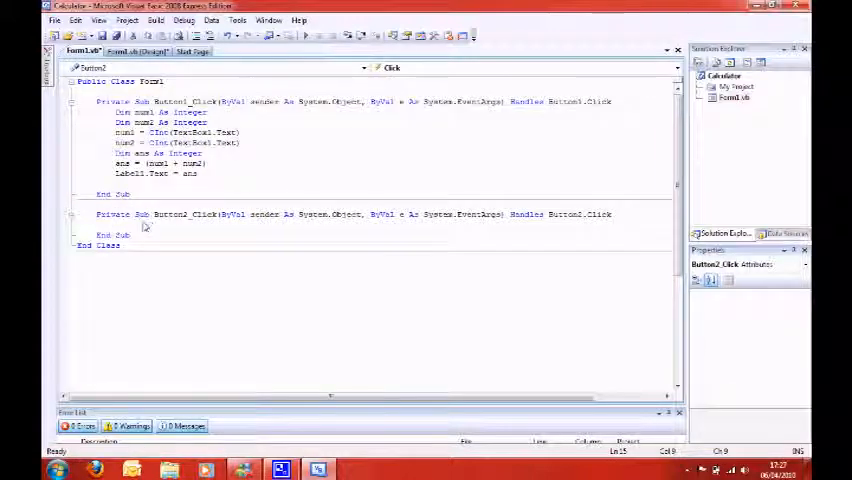
pyautogui.write('Dim')
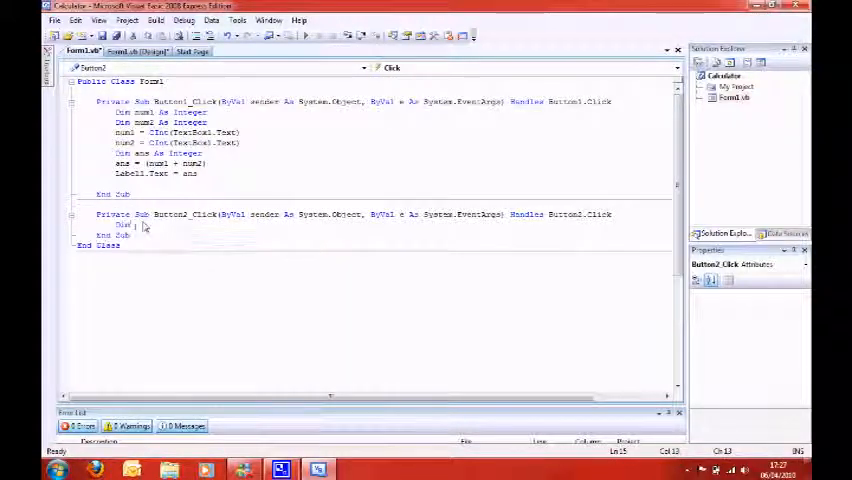
pyautogui.write('D')
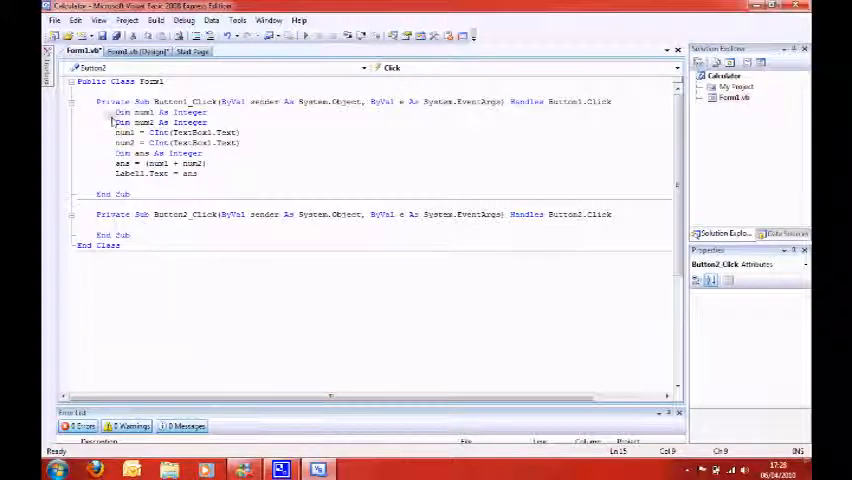
pyautogui.moveTo(116, 112); pyautogui.dragTo(200, 142)
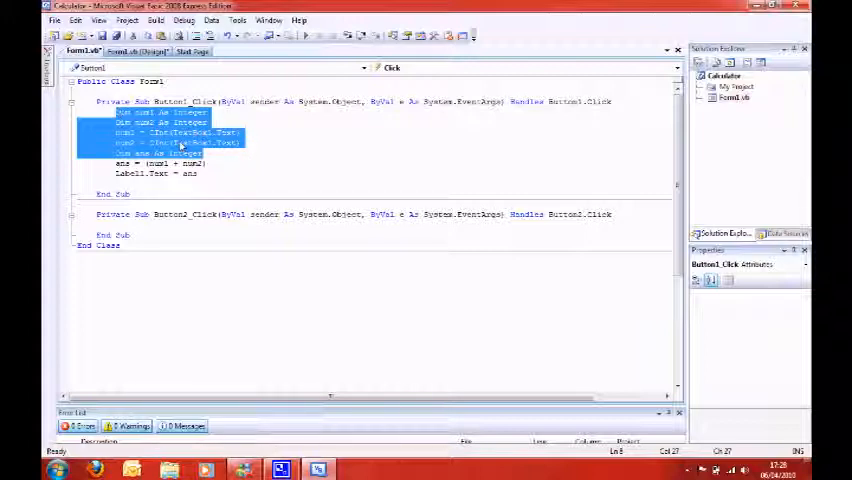
pyautogui.moveTo(156, 232)
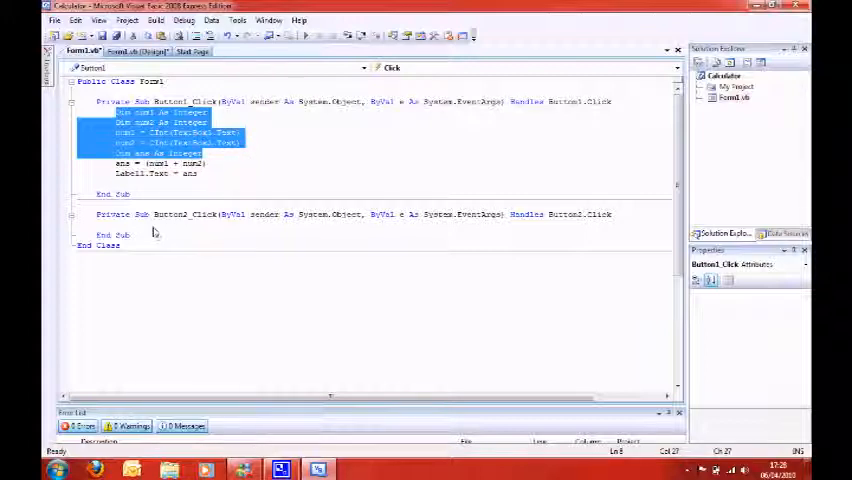
pyautogui.click(224, 292)
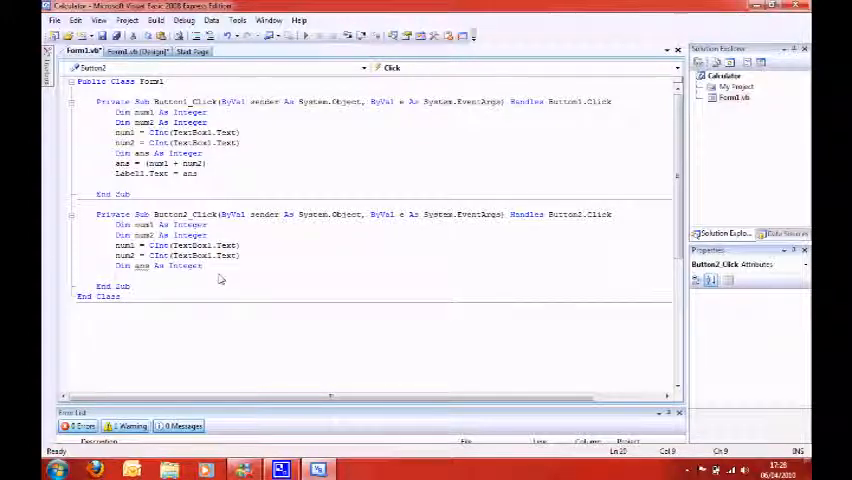
# Step: Add ans = num1 - num2 and Label1.Text = ans to the second handler
pyautogui.write('ans = (')
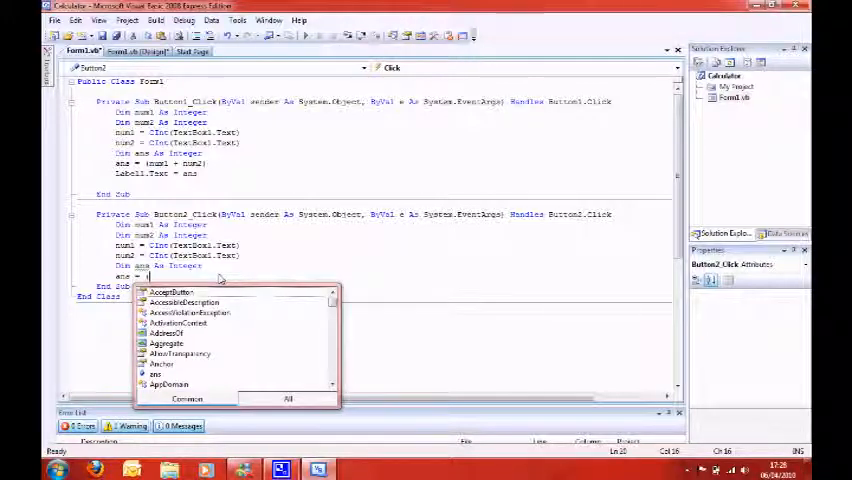
pyautogui.write('num1 - num2)')
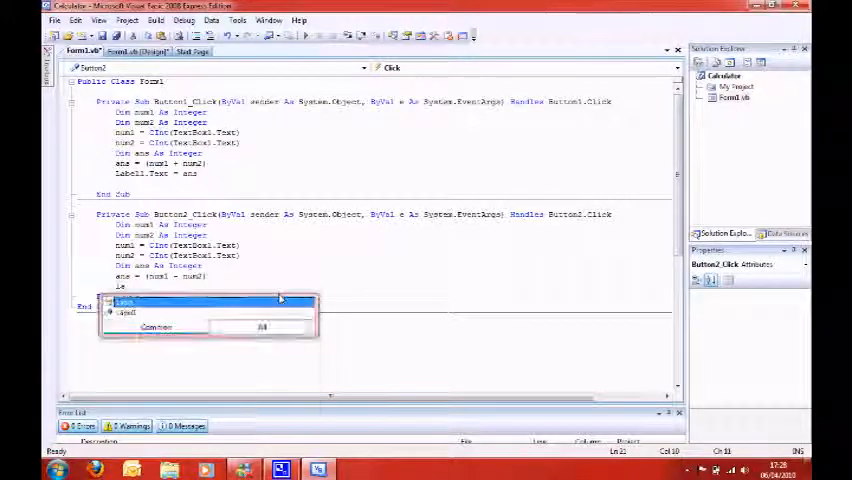
pyautogui.write('Label1.Tex')
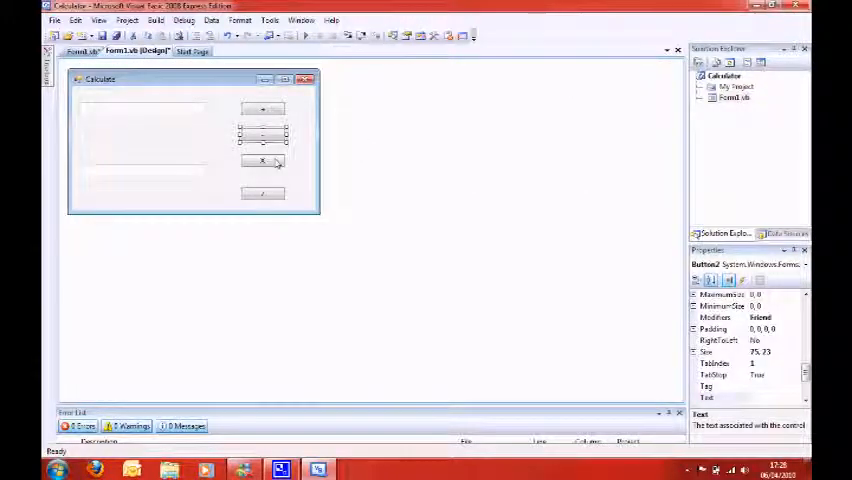
# Step: Write Button3_Click with the Dim/CInt declarations, ans = num1 * num2 and Label1.Text = ans
pyautogui.doubleClick(260, 160)
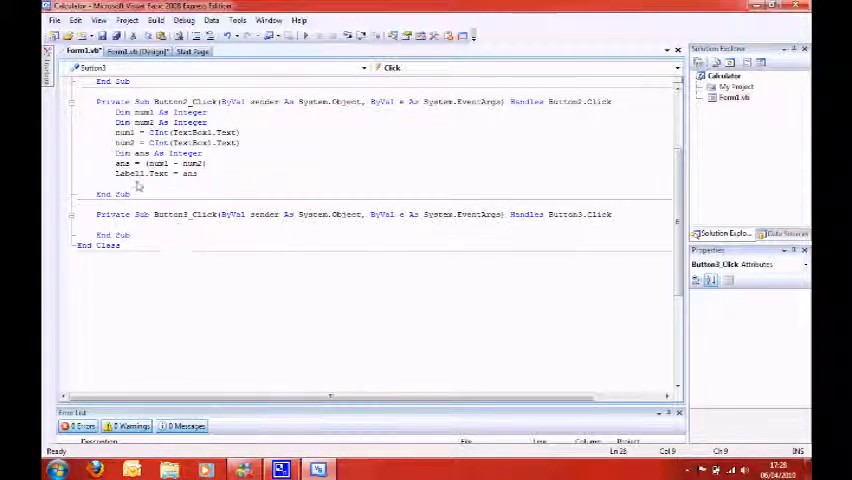
pyautogui.write('Dim num1 As Integer')
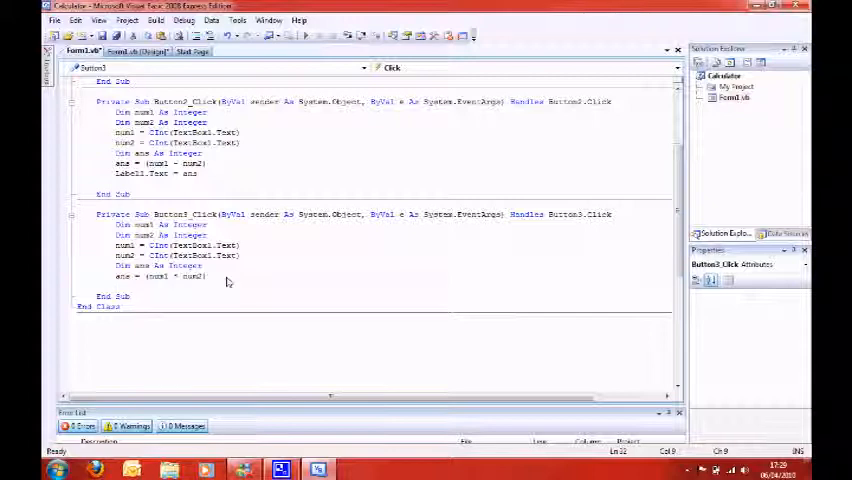
pyautogui.write('Label1.t')
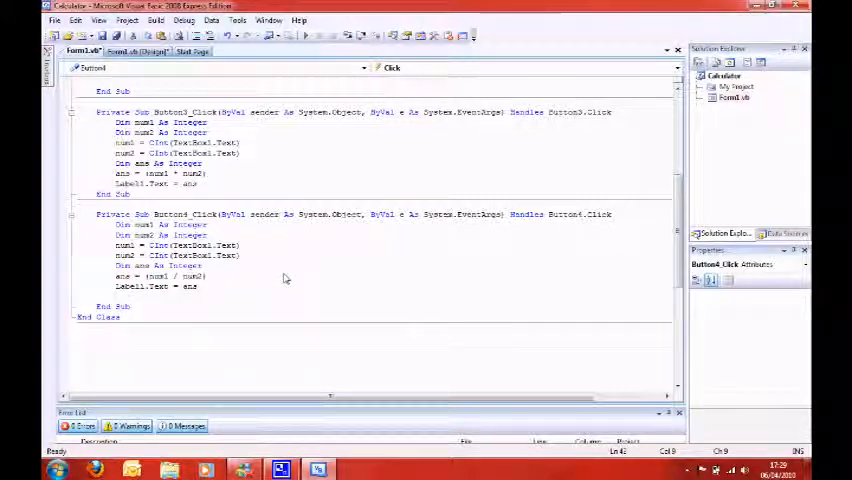
# Step: Start debugging and try an operation and a value entry on the running Calculator form
pyautogui.click(130, 52)
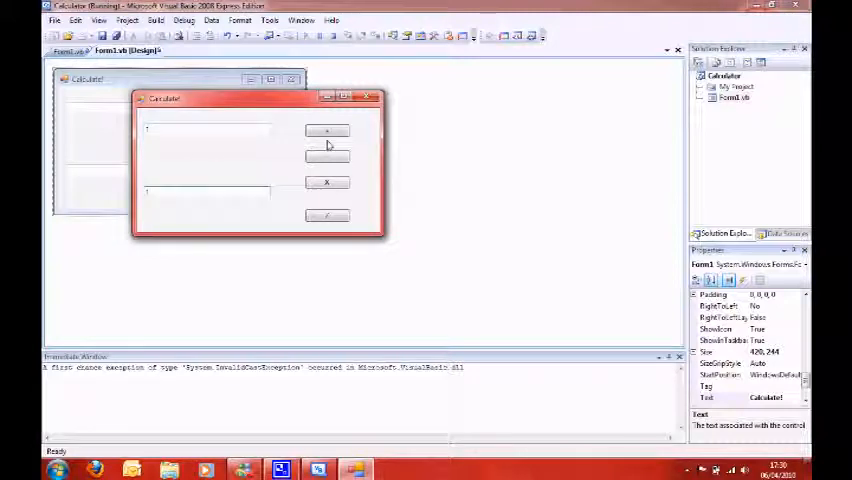
pyautogui.click(328, 130)
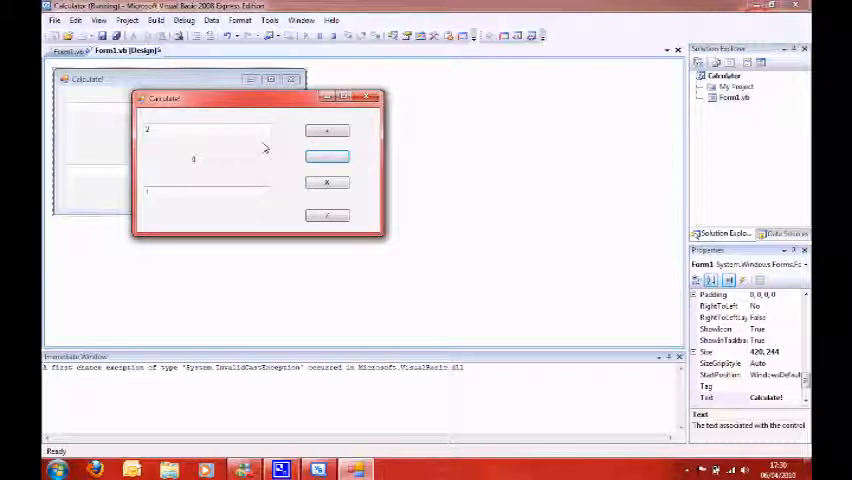
pyautogui.click(328, 132)
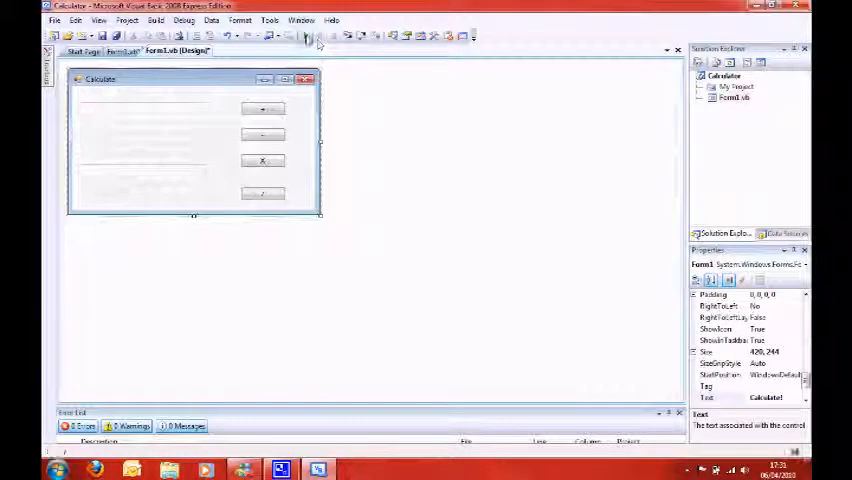
# Step: Rerun the calculator, dismiss the InvalidCastException dialog and scroll to the handler code in Form1.vb
pyautogui.click(308, 36)
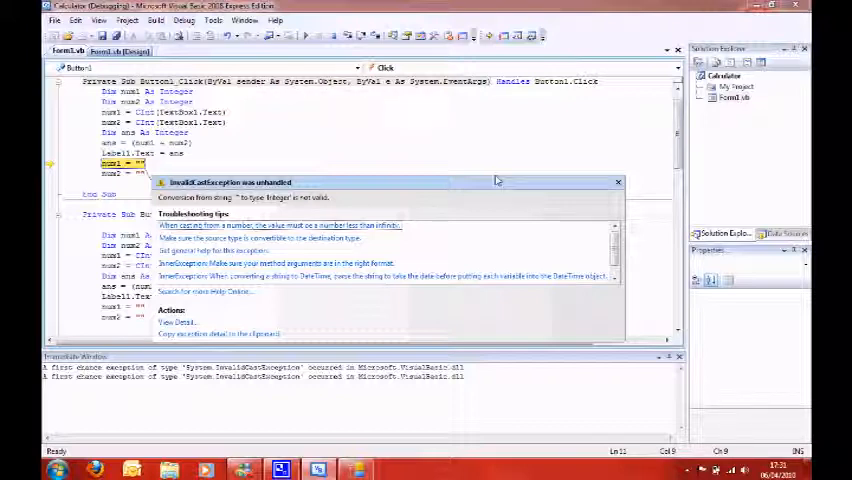
pyautogui.click(618, 182)
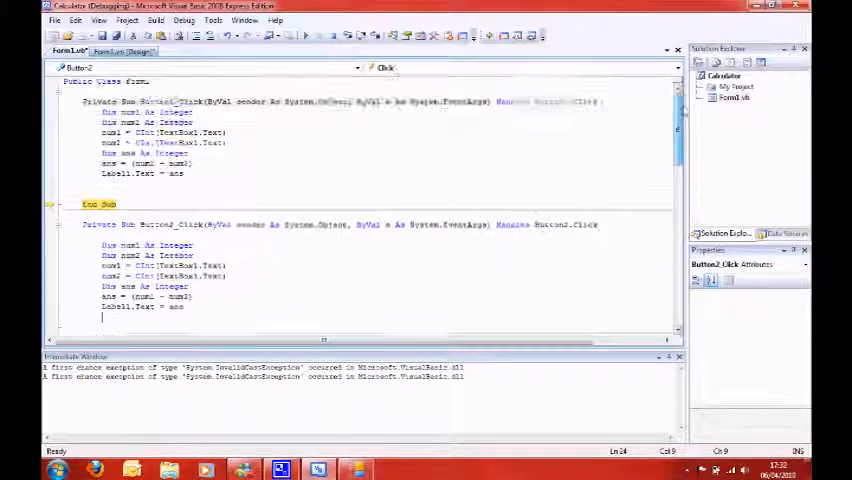
pyautogui.scroll(-3)
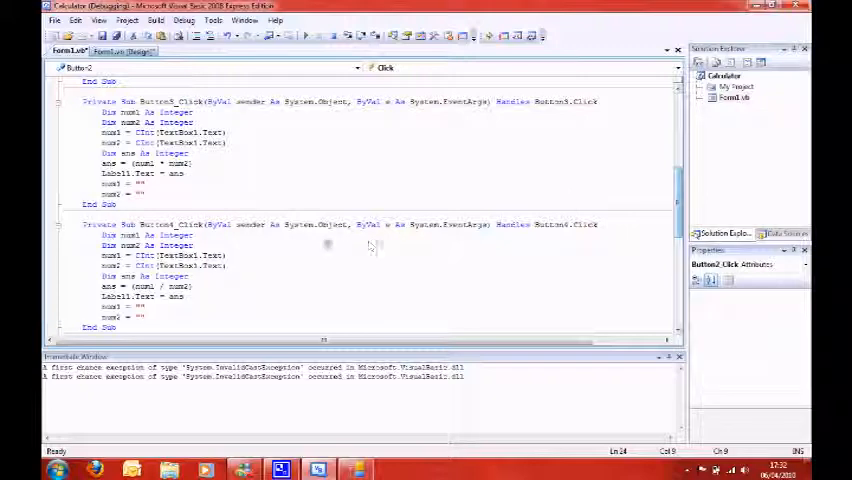